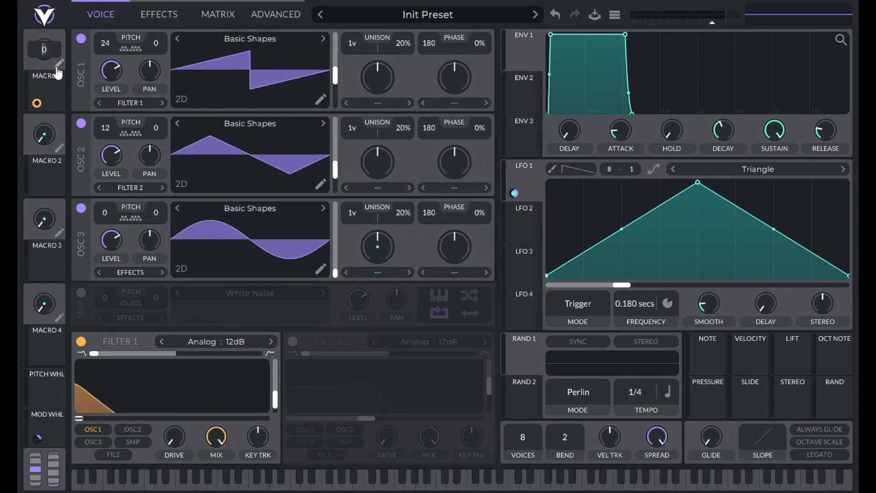
- Begin renaming Macro 1 to LP CUTOFF using its pencil icon
left_click(534, 15)
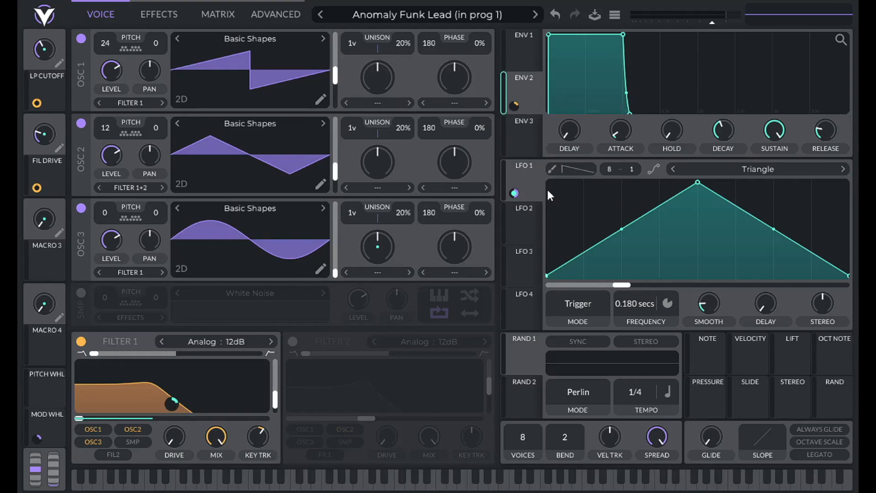
- Enable the OSC1–OSC3 inputs on Filter 1 and drag a macro onto its controls
left_click(384, 477)
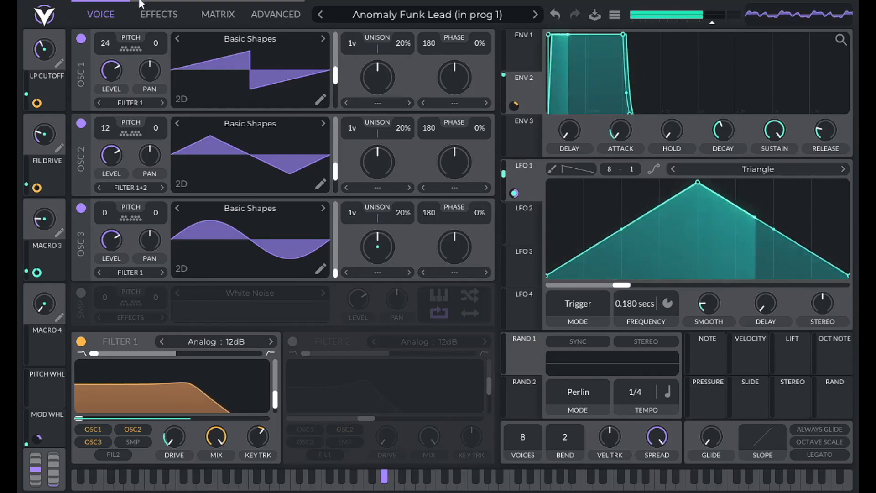
left_click_drag(614, 39, 567, 104)
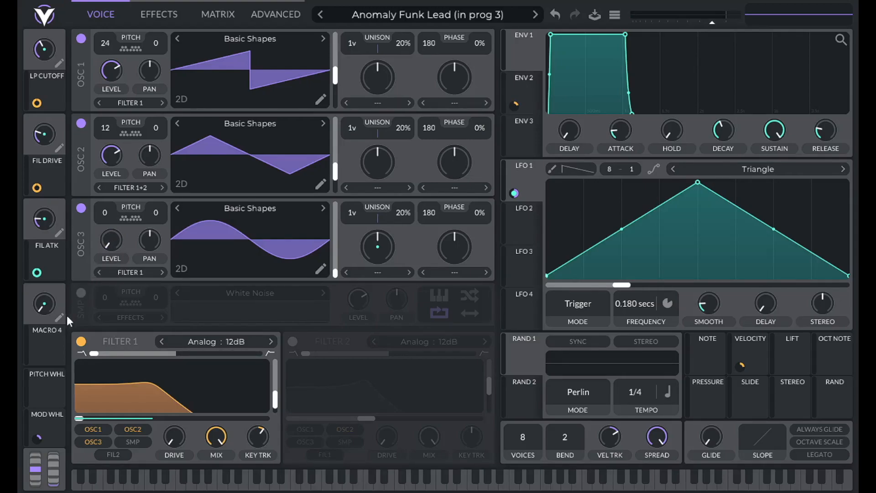
- Start editing Macro 4's name to SUB via its pencil icon
left_click(275, 15)
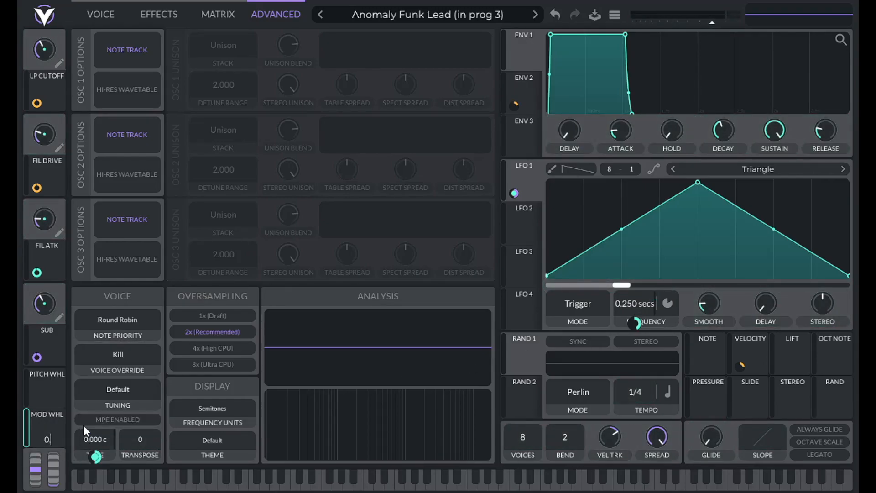